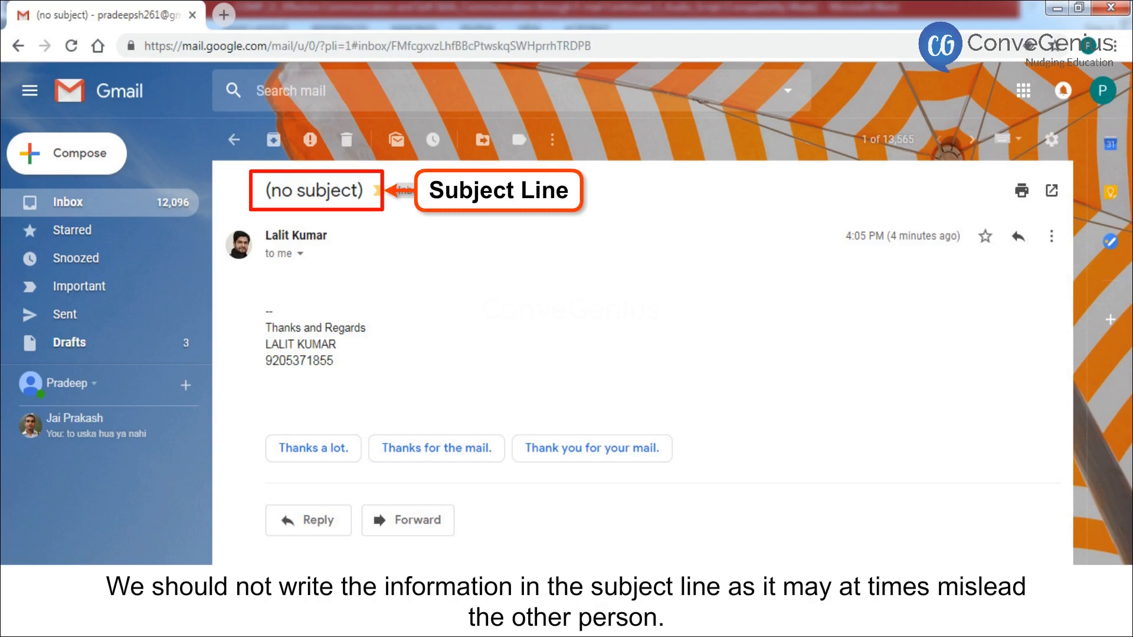
# Step: Start a new email and give it an 'Information' admission-procedure subject line
pyautogui.click(66, 152)
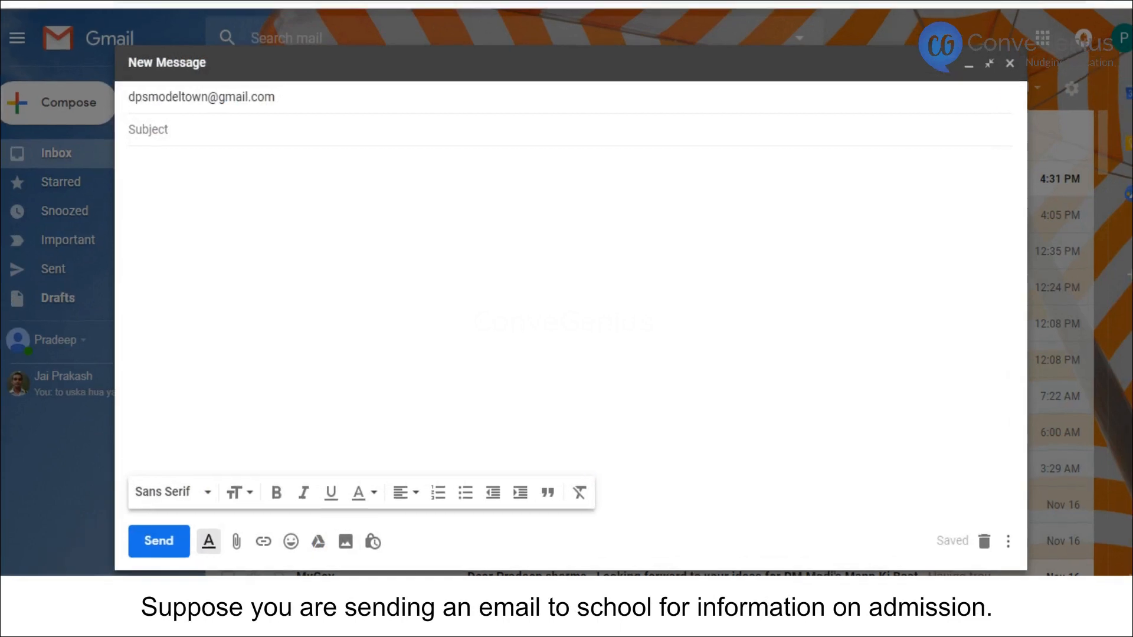
pyautogui.write('Information on Admission procedure')
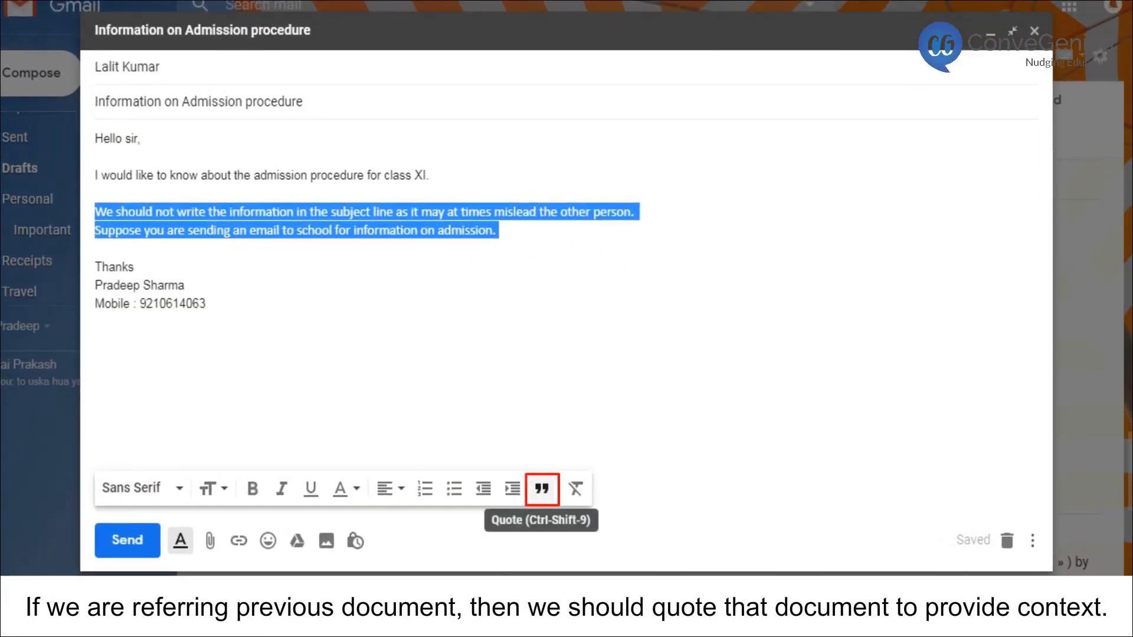
# Step: Quote the referenced passage in the class XI admission enquiry body
pyautogui.click(540, 488)
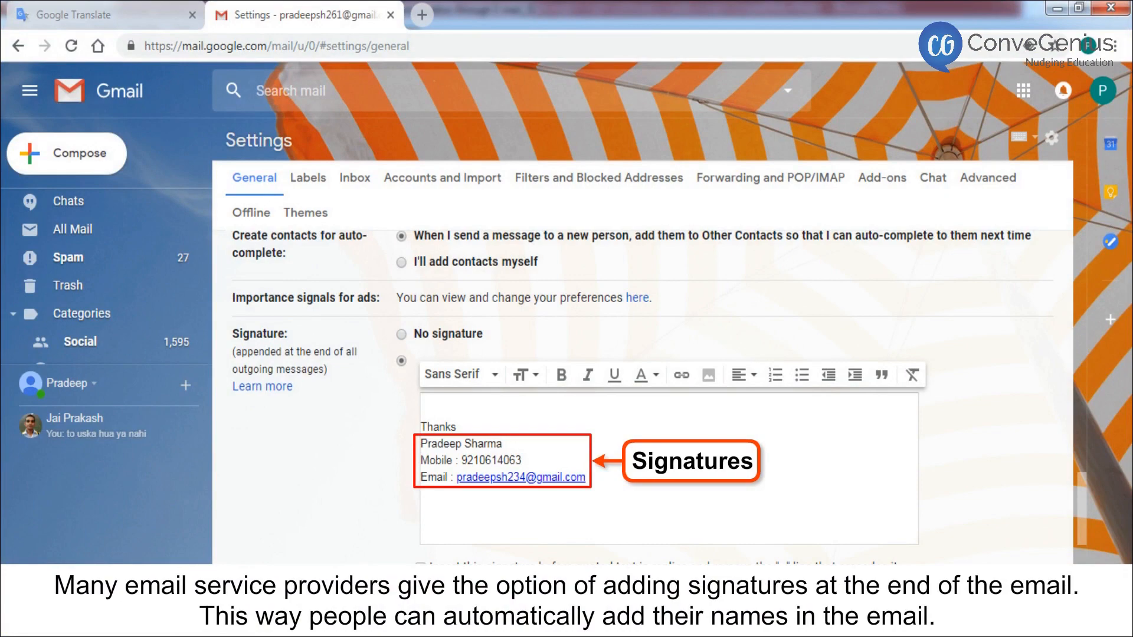
# Step: Open a new email to see the name, mobile and email signature appended
pyautogui.click(65, 153)
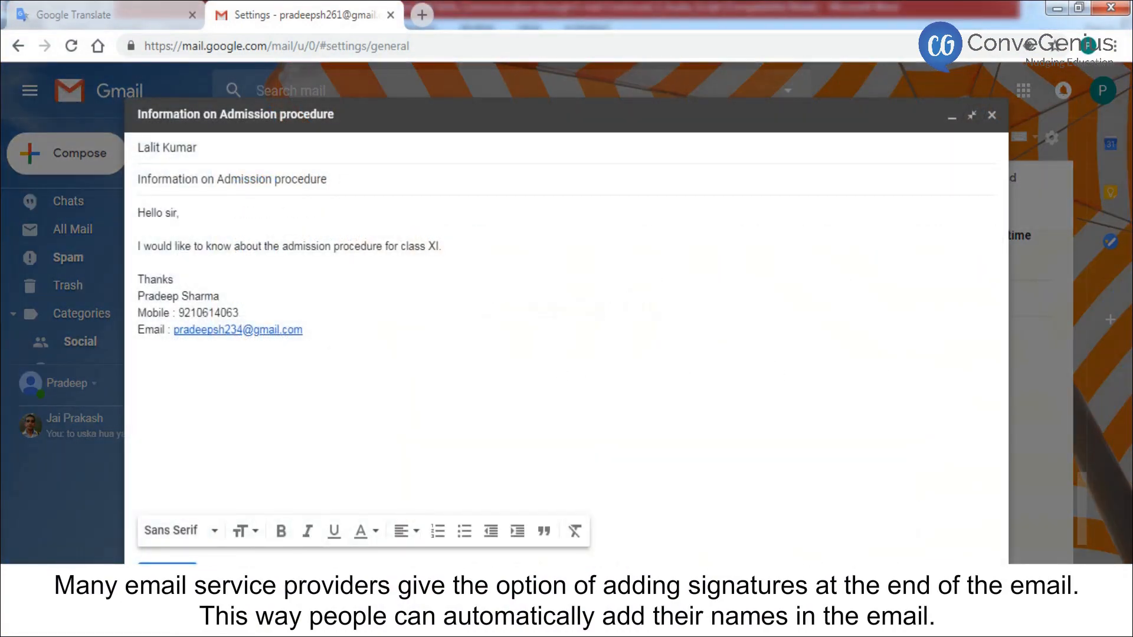